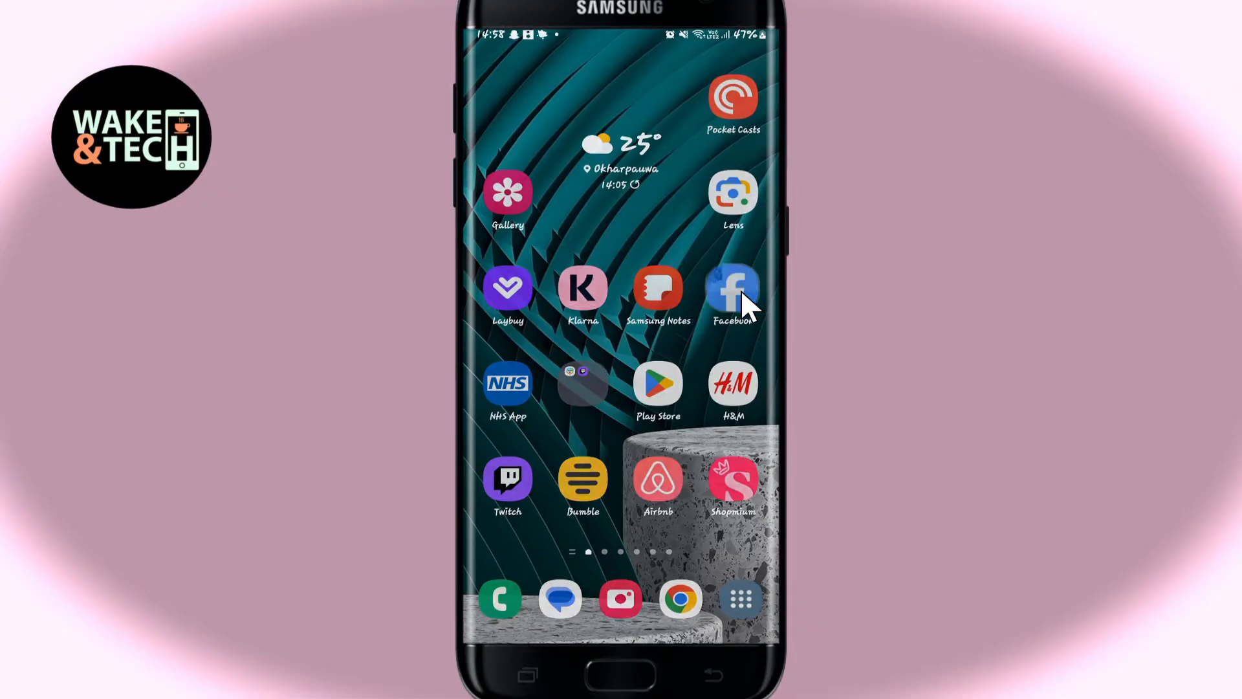
# Launch Facebook from the home screen and scroll down through the news feed posts.
pyautogui.click(733, 287)
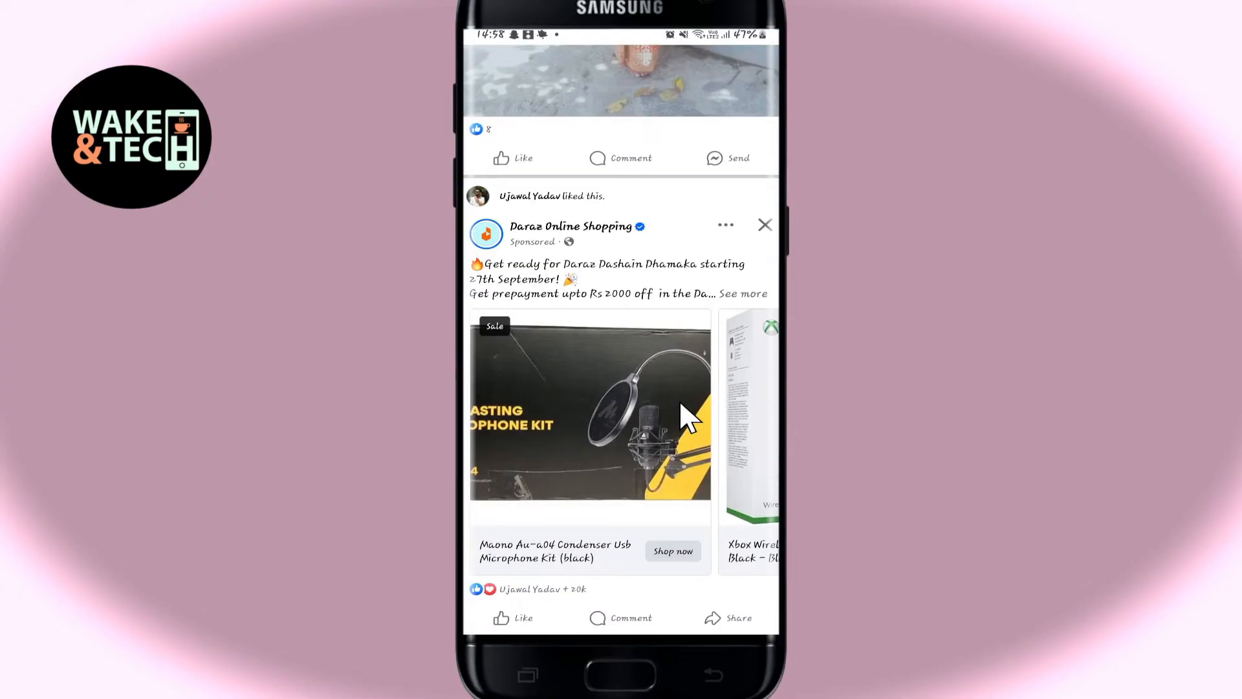
pyautogui.scroll(-3)
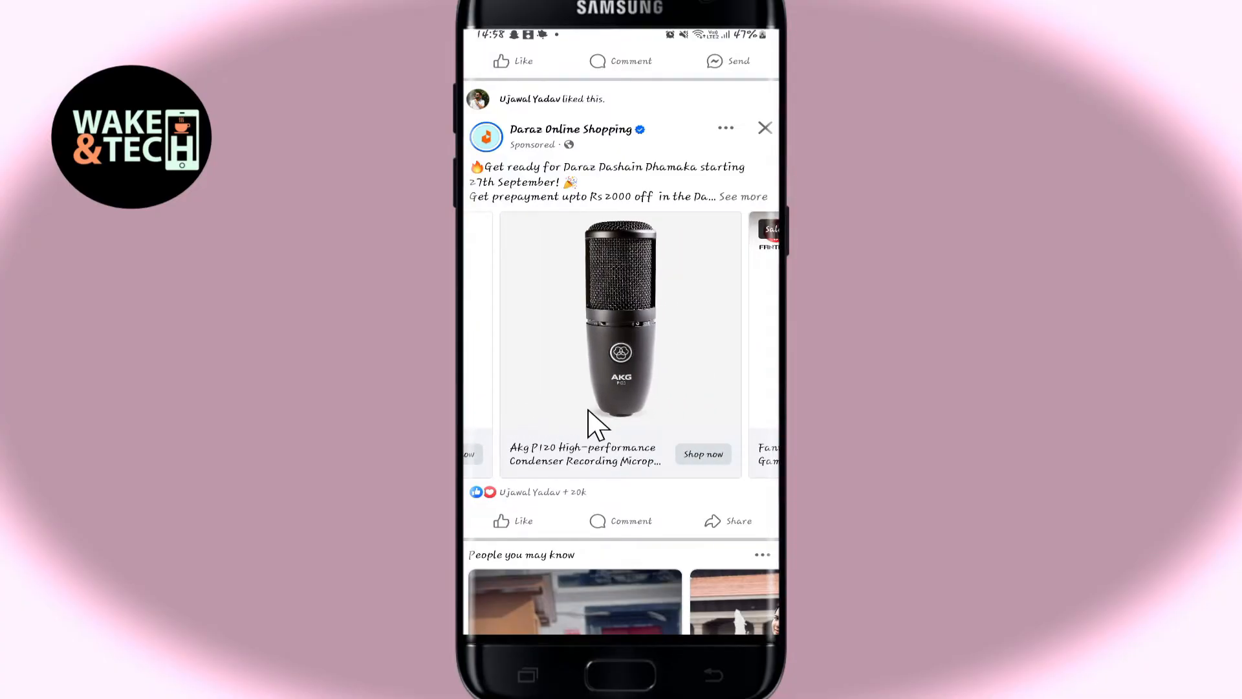
pyautogui.scroll(-3)
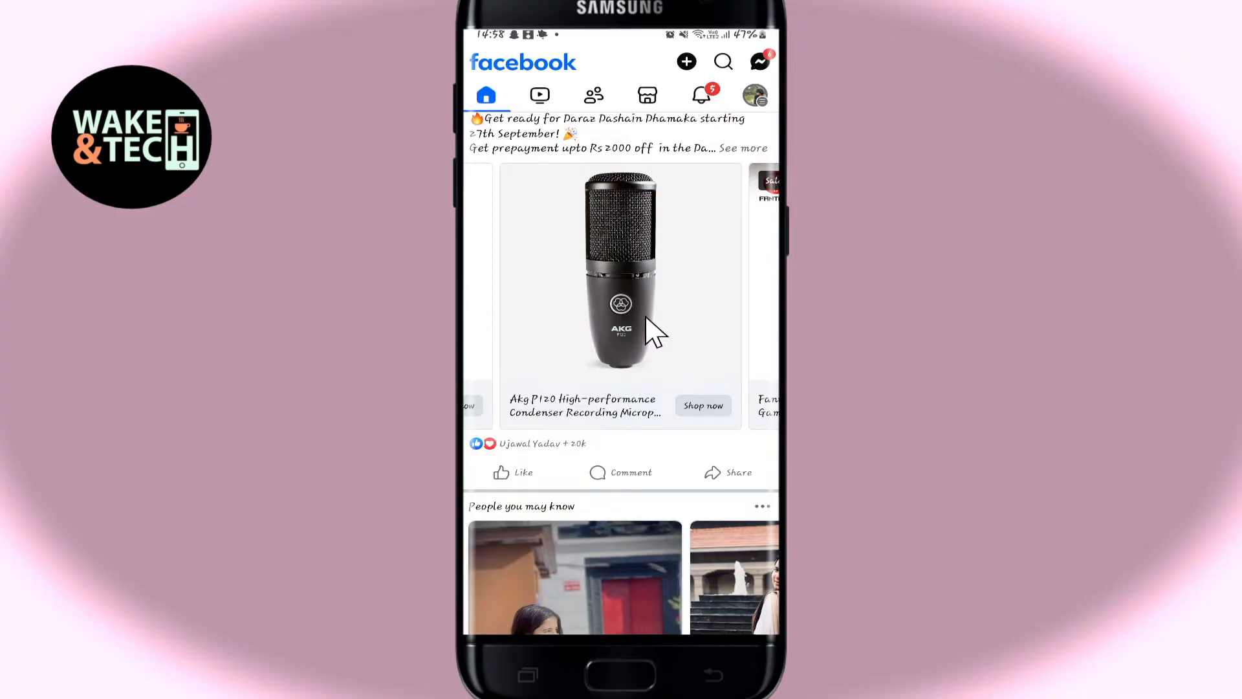
pyautogui.moveTo(755, 104)
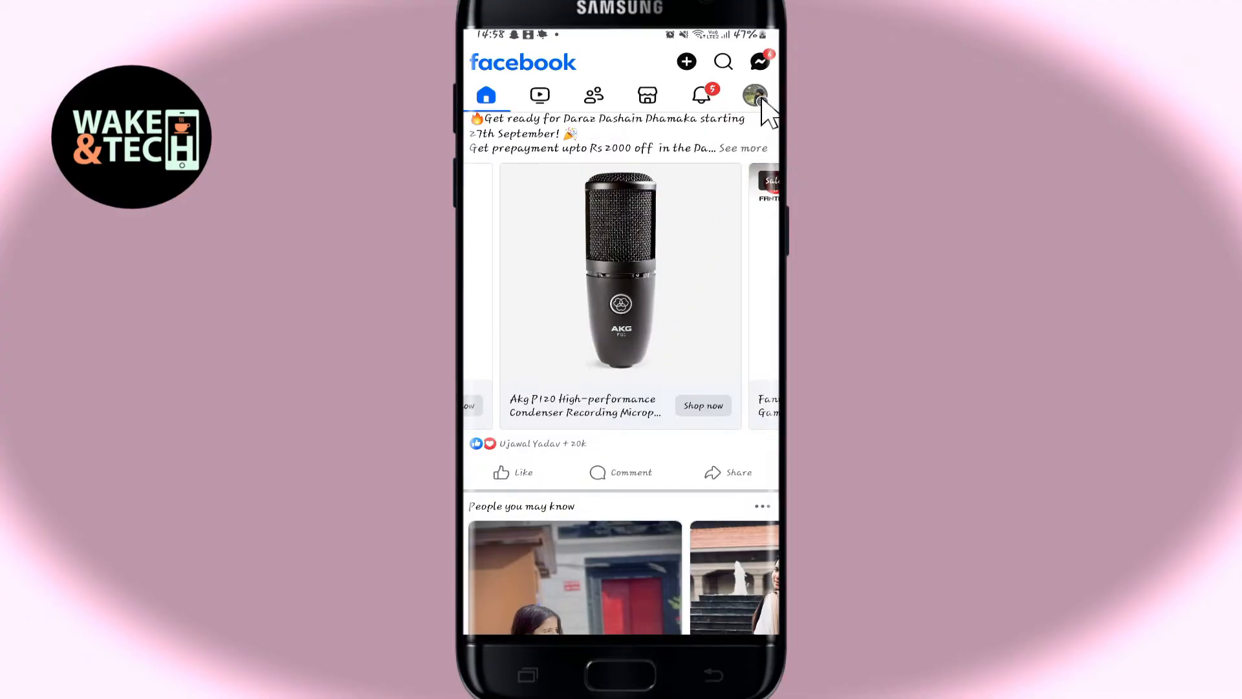
# Use the menu's profile switcher to change from the personal profile to the Gamesgasm World page.
pyautogui.click(755, 96)
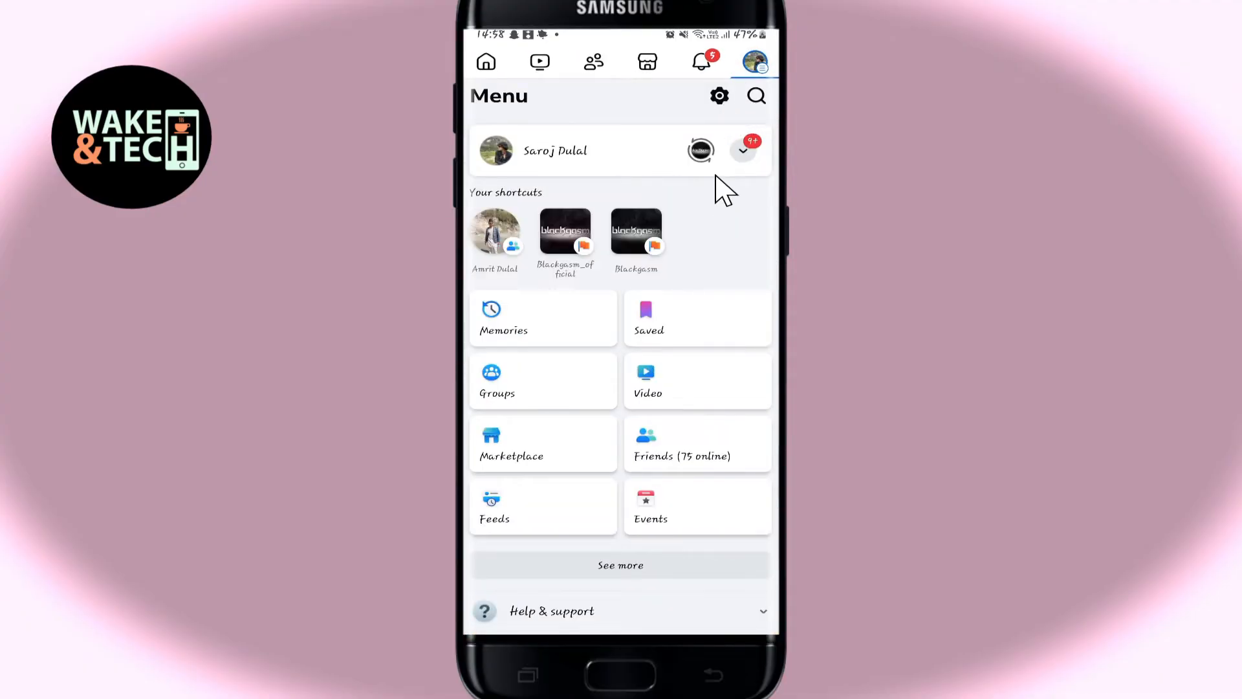
pyautogui.moveTo(720, 217)
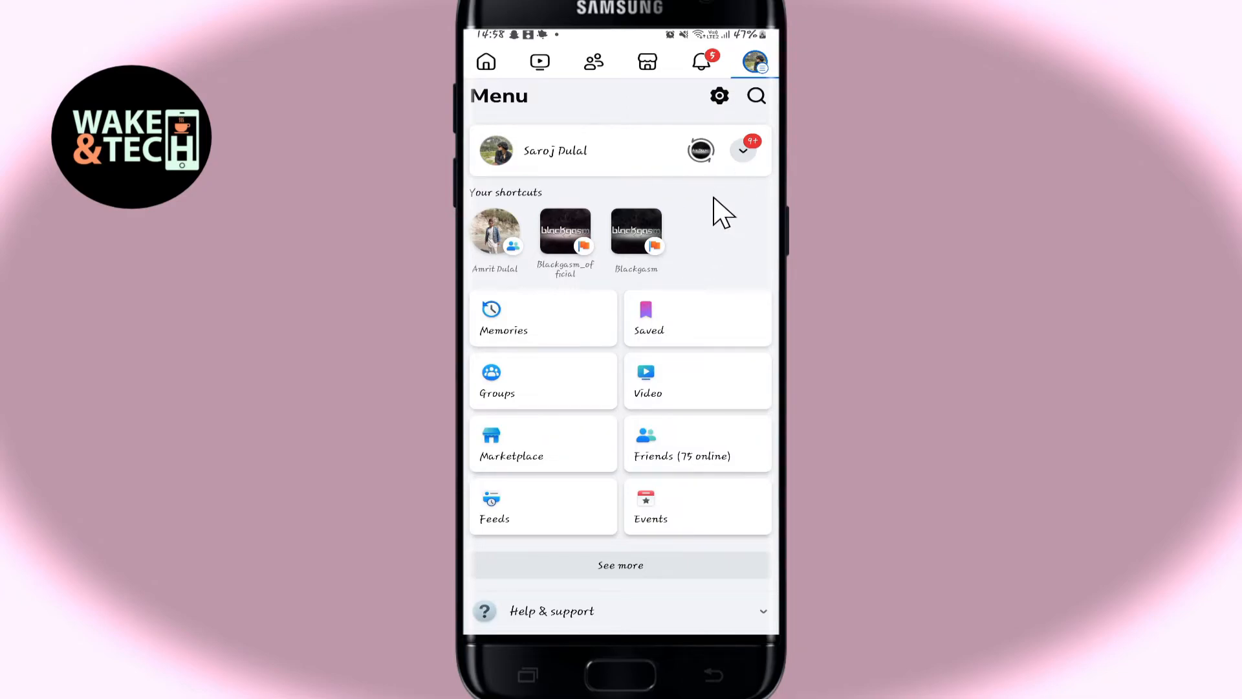
pyautogui.moveTo(727, 174)
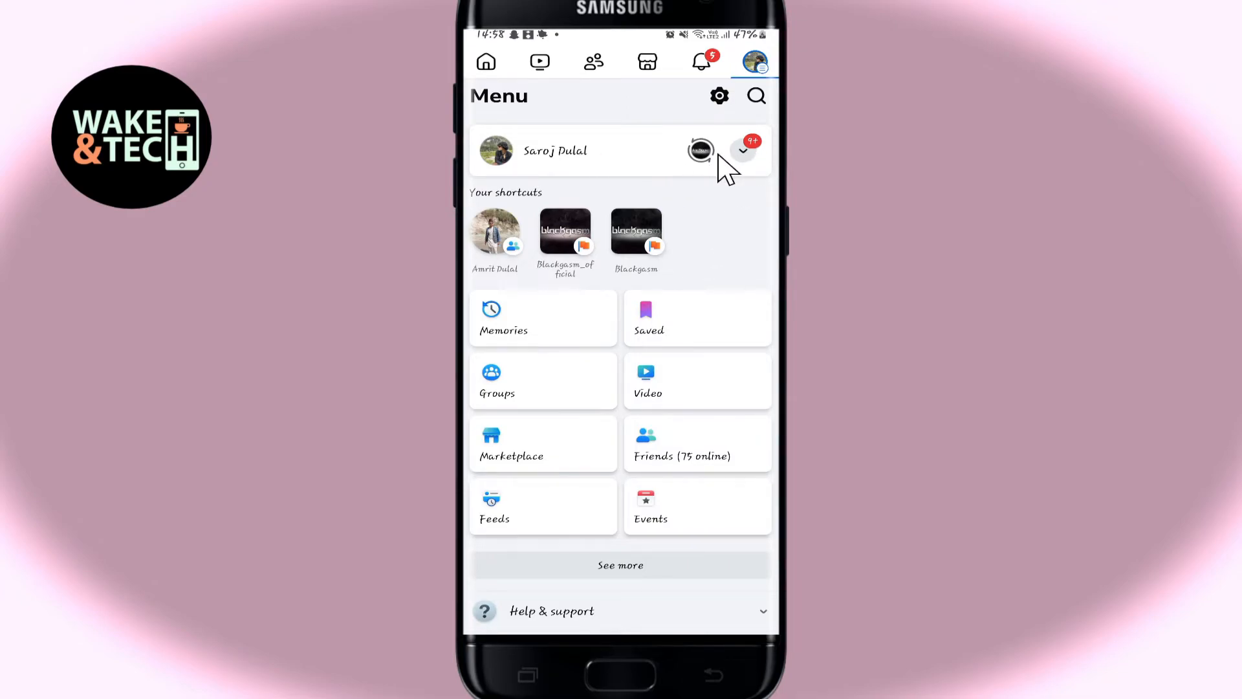
pyautogui.click(743, 150)
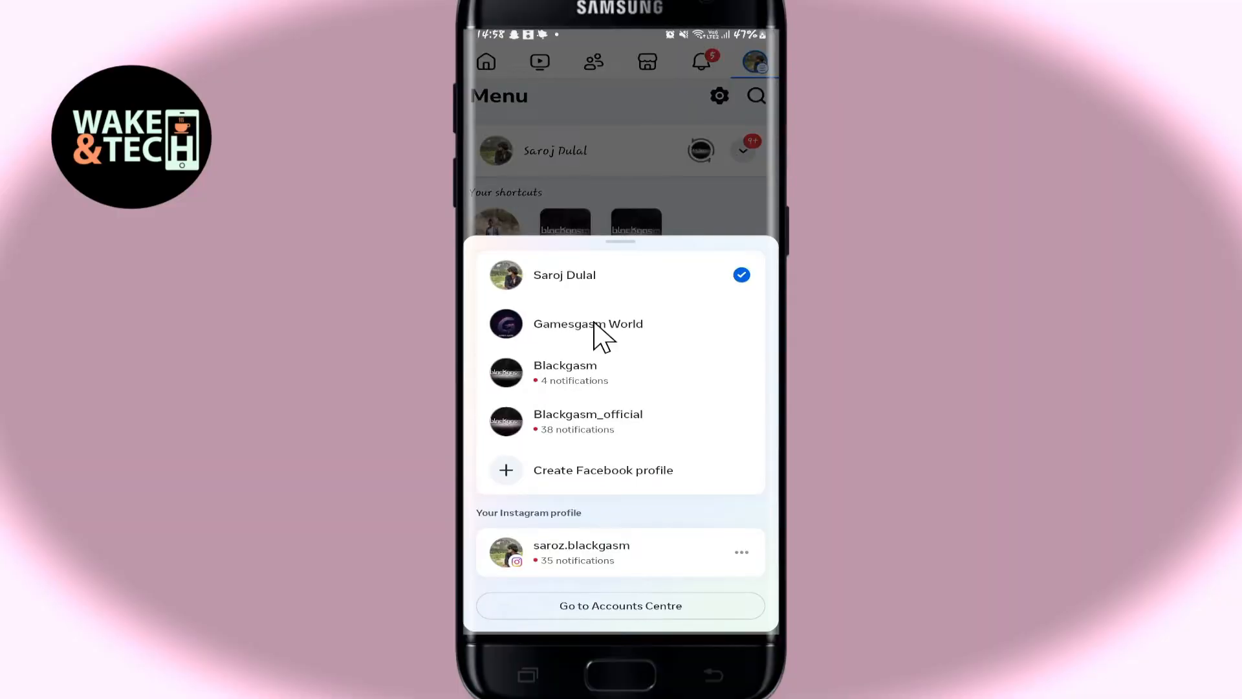
pyautogui.click(588, 324)
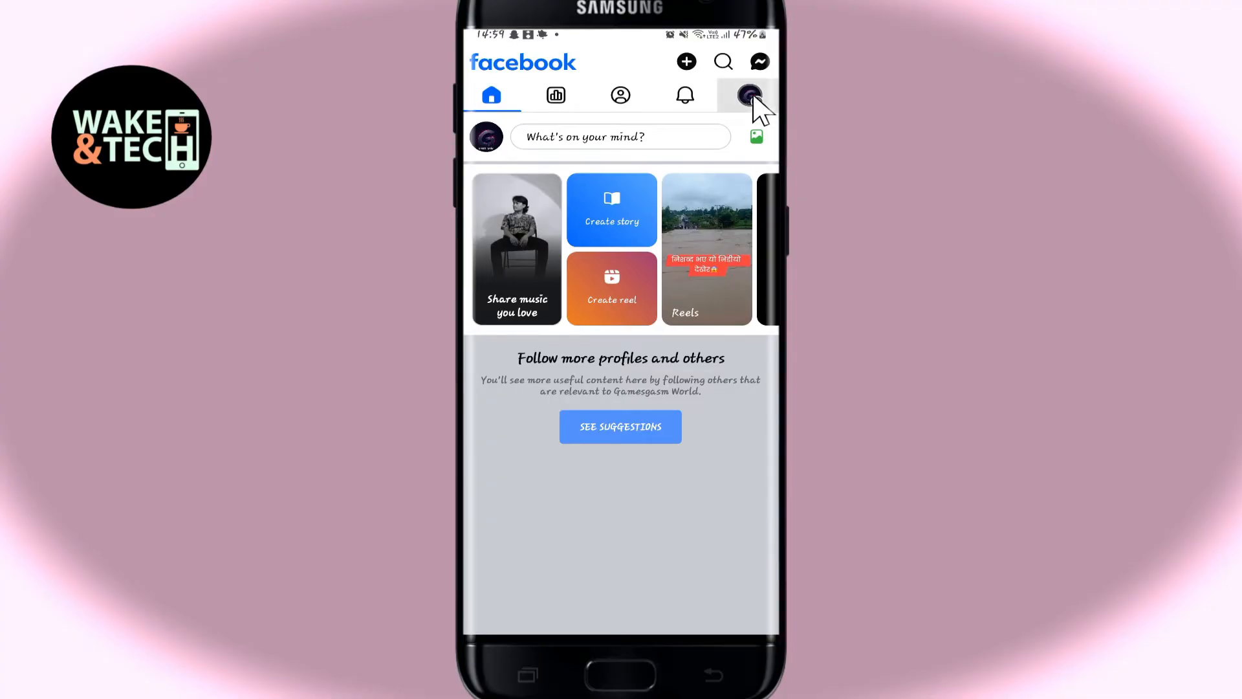
# From the page menu, expand Settings & privacy and go into Settings.
pyautogui.click(748, 94)
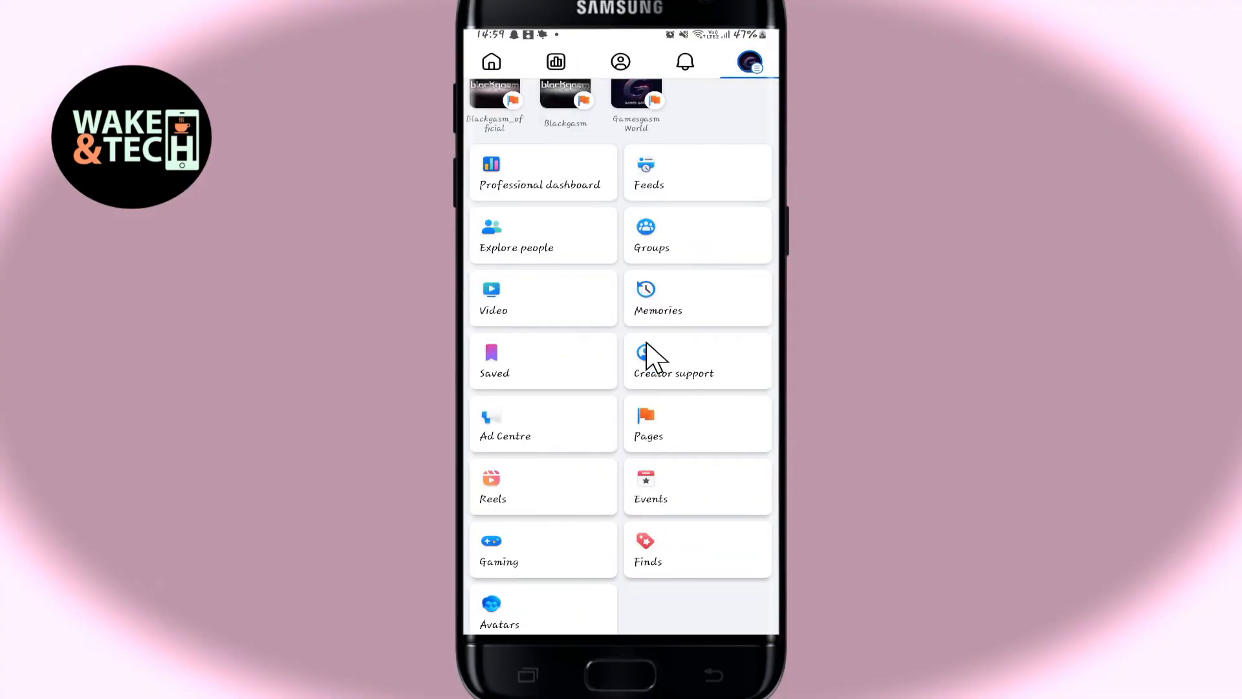
pyautogui.scroll(-3)
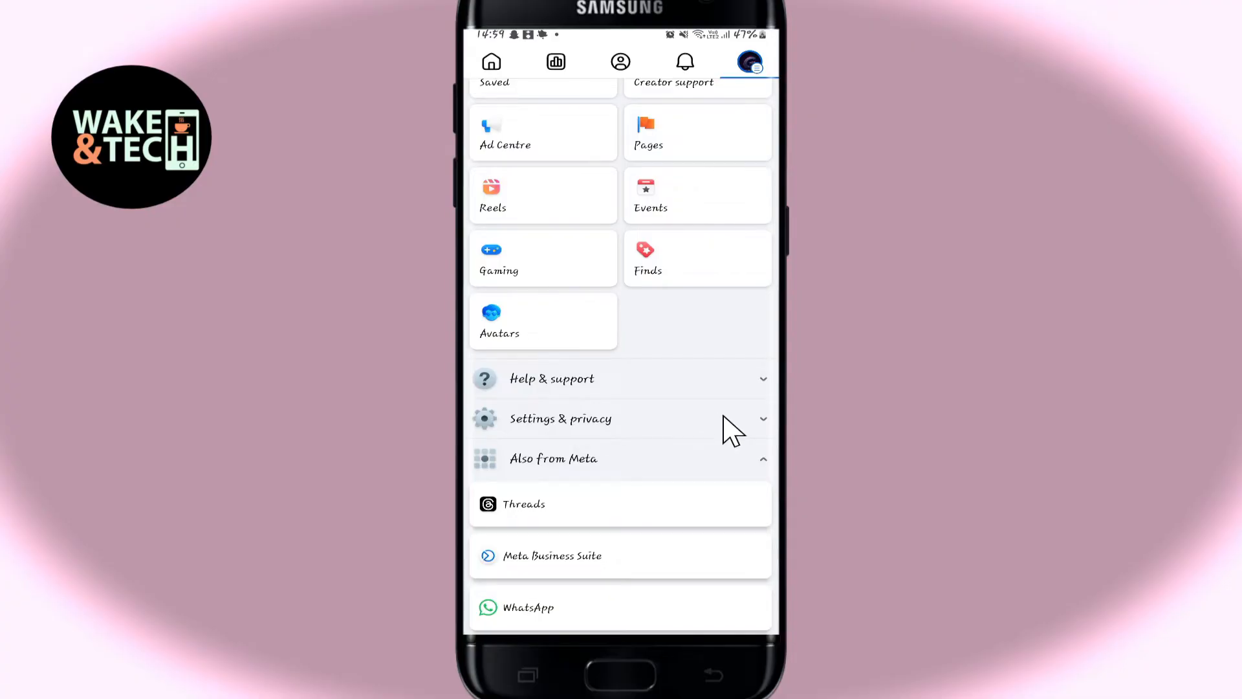
pyautogui.click(560, 419)
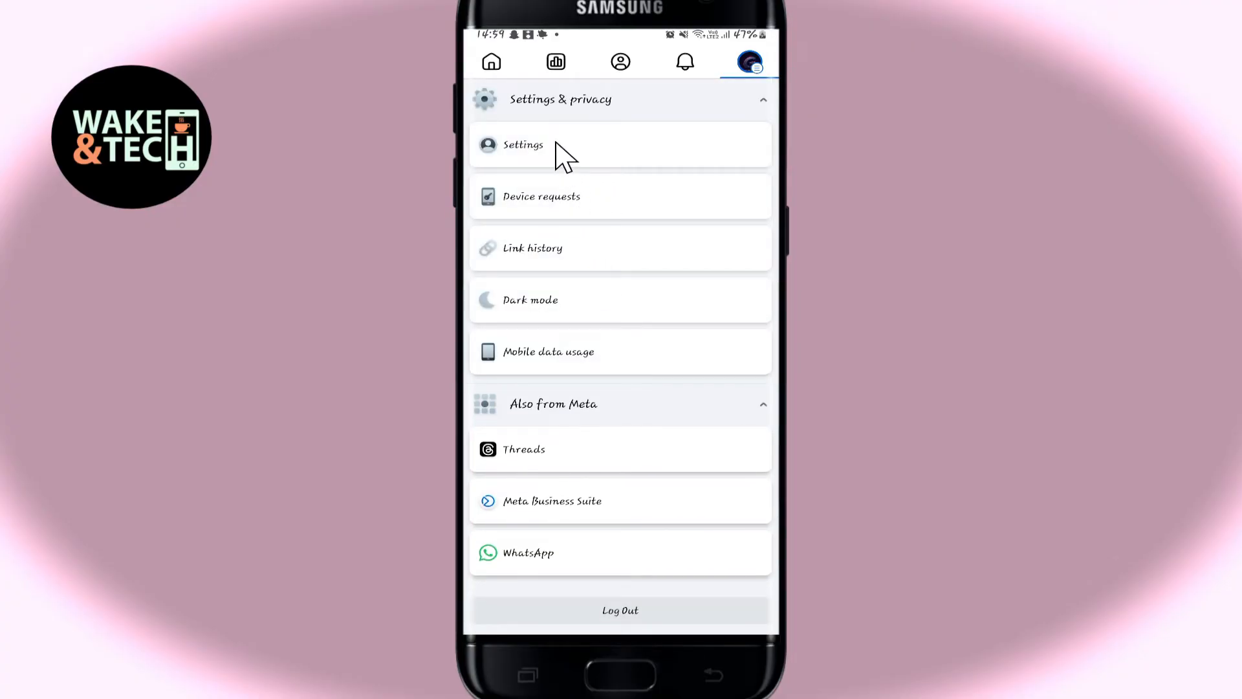
pyautogui.click(523, 145)
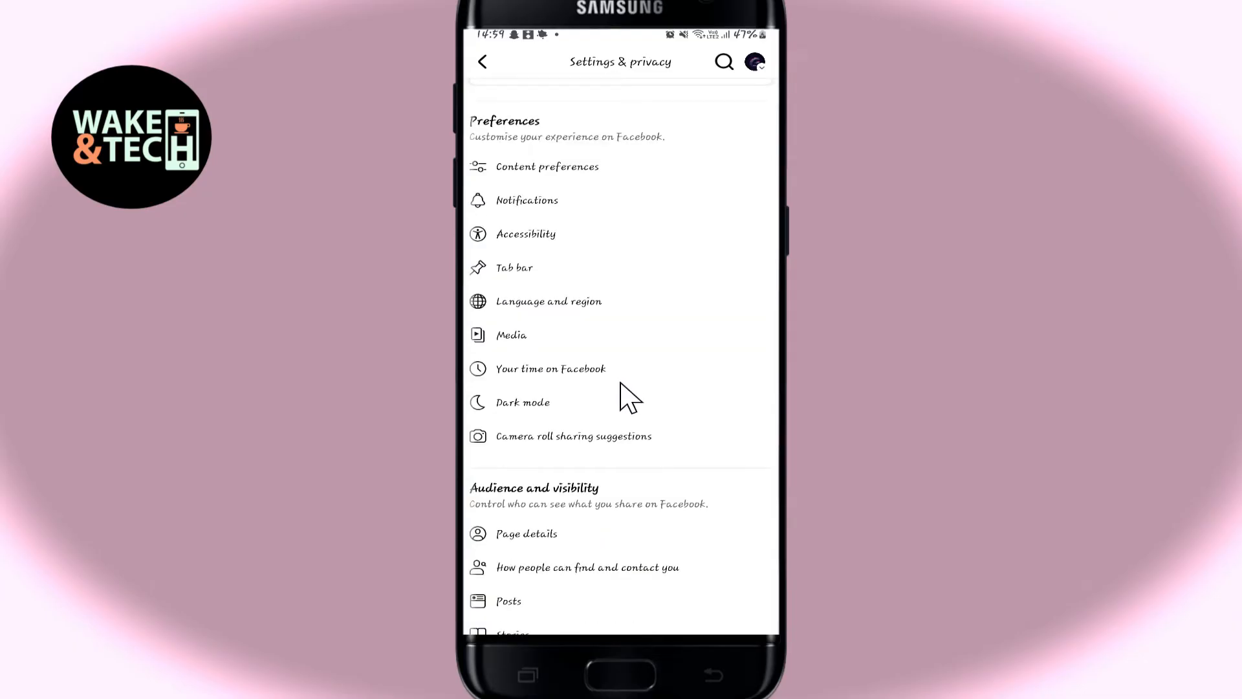
# Scroll to Audience and visibility and enter Page setup.
pyautogui.scroll(-3)
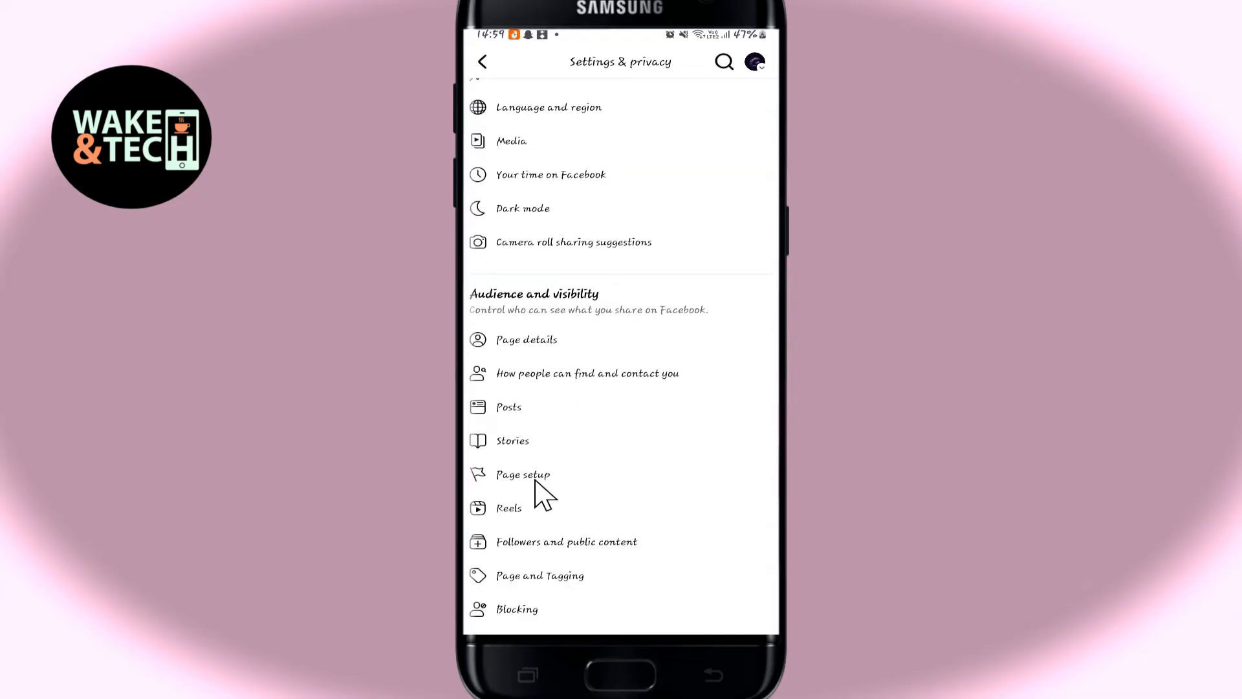
pyautogui.click(523, 474)
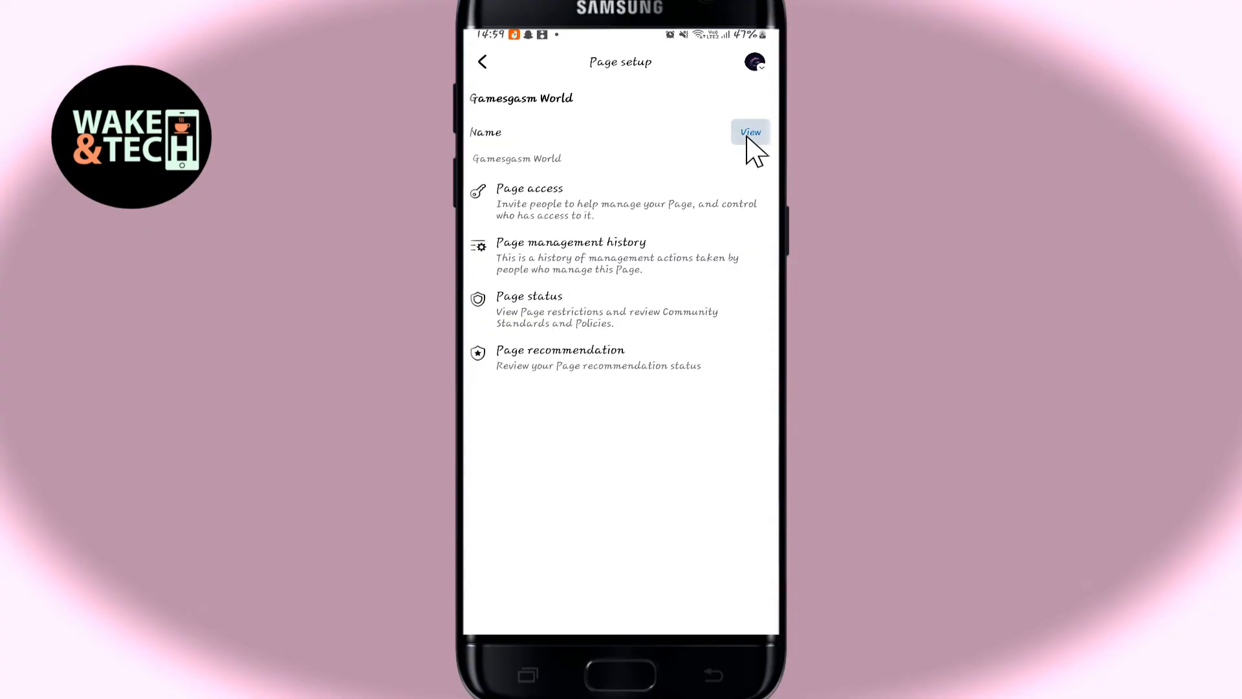
# View the Name setting and make the Gamesgasm World name field active for editing, without submitting.
pyautogui.click(751, 132)
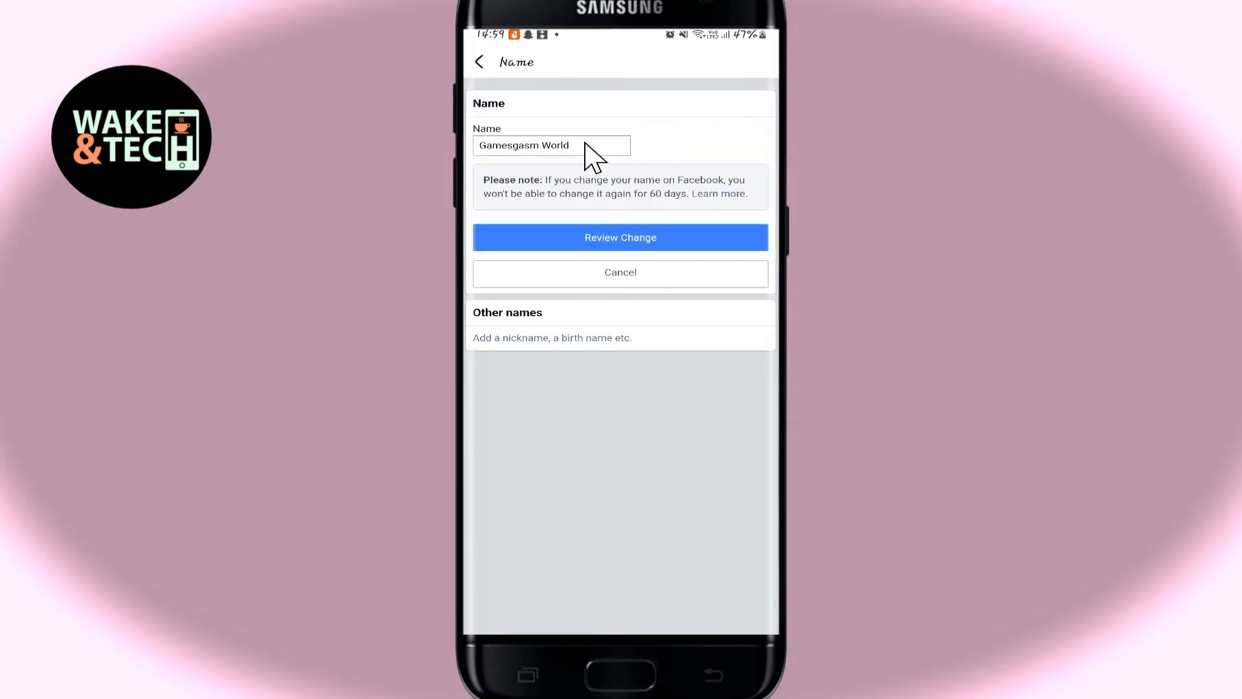
pyautogui.click(564, 145)
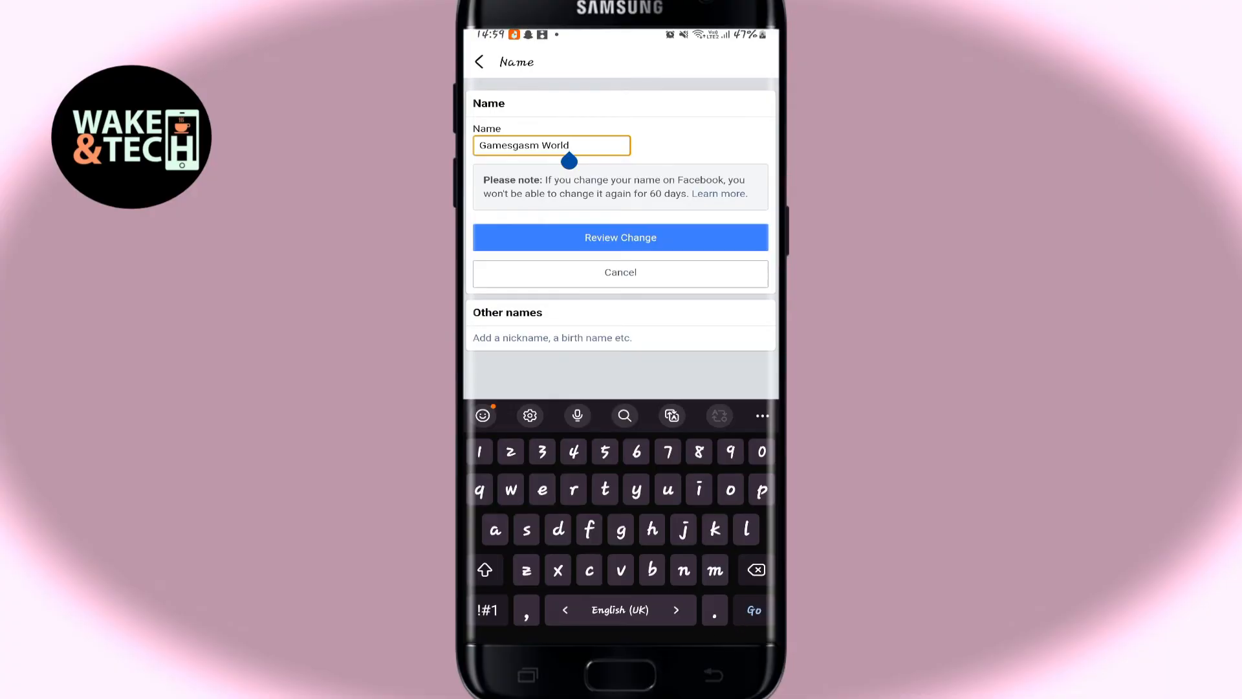
pyautogui.click(621, 238)
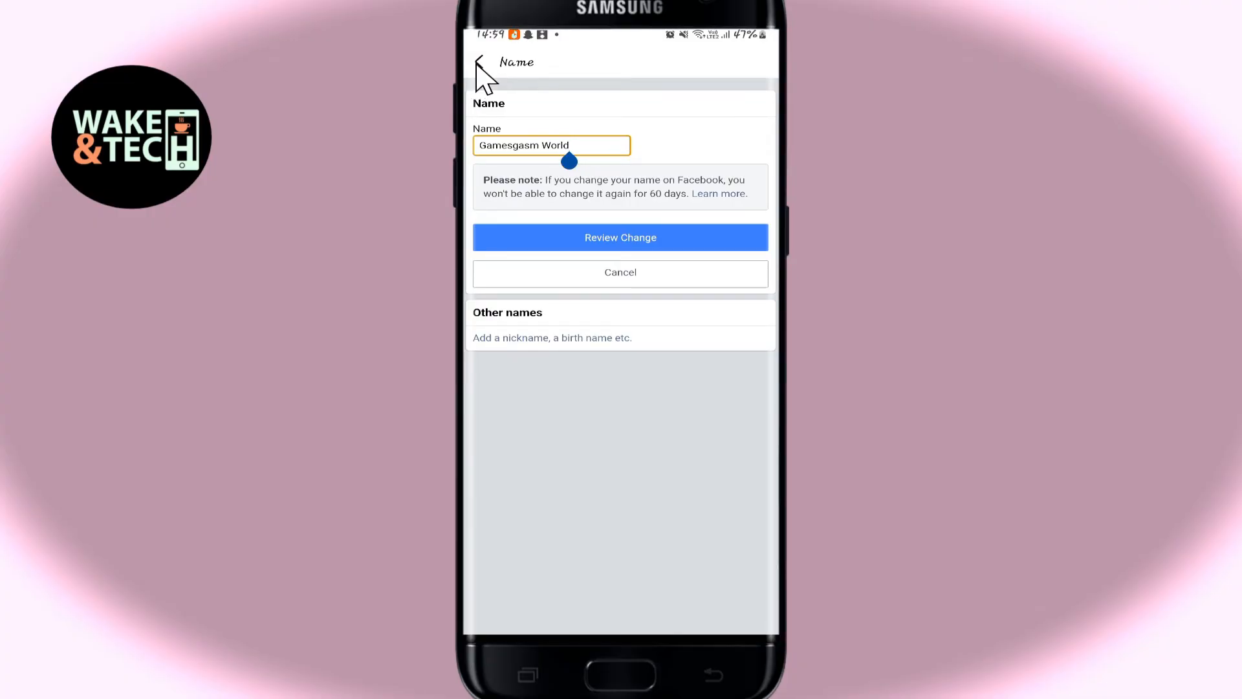
# Back out of the name editor and exit Facebook to the Android home screen.
pyautogui.click(480, 62)
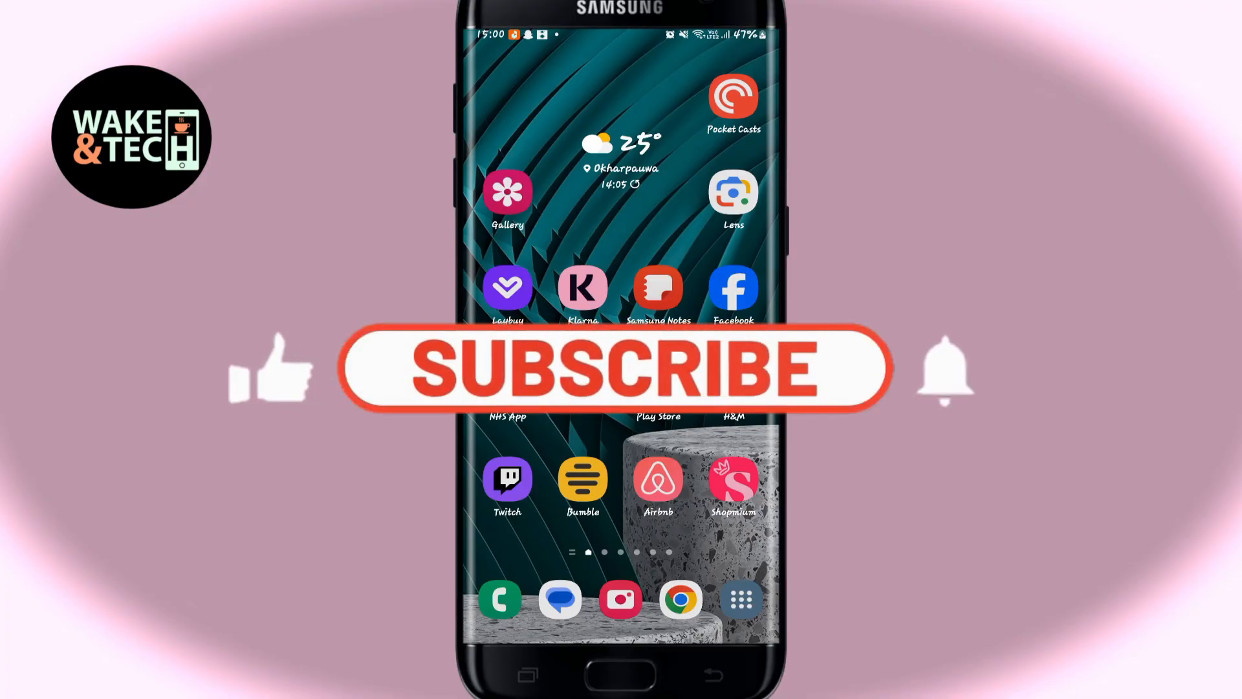
pyautogui.click(603, 377)
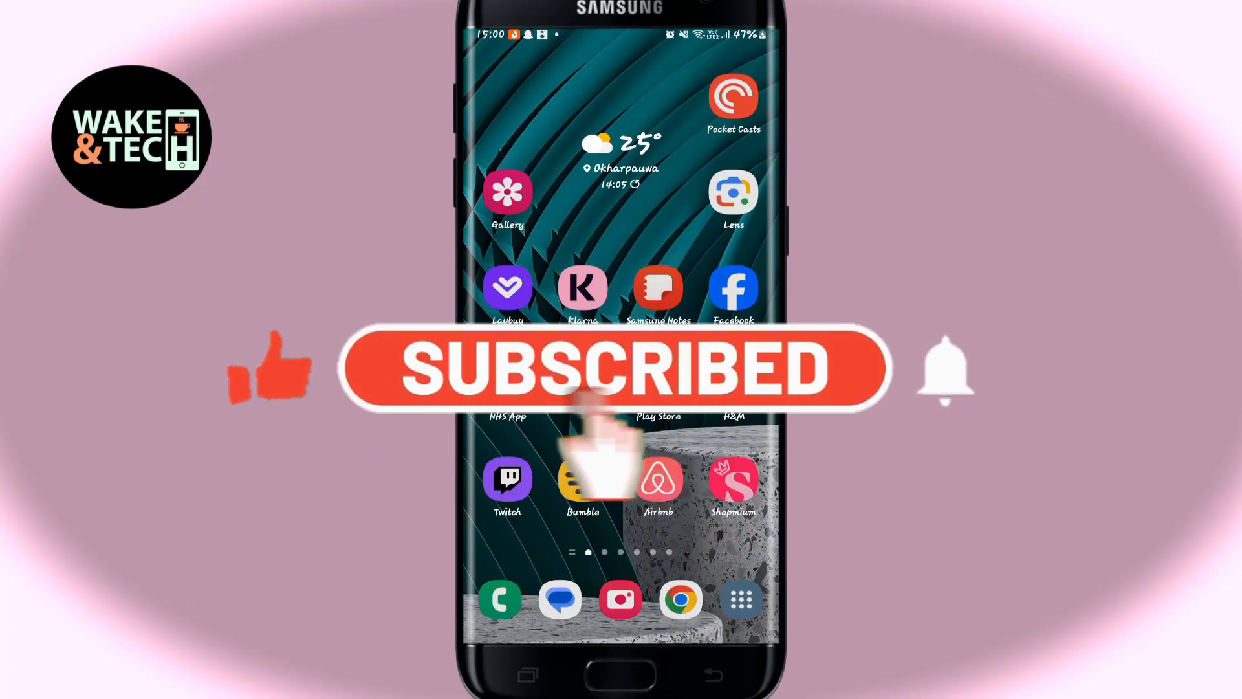